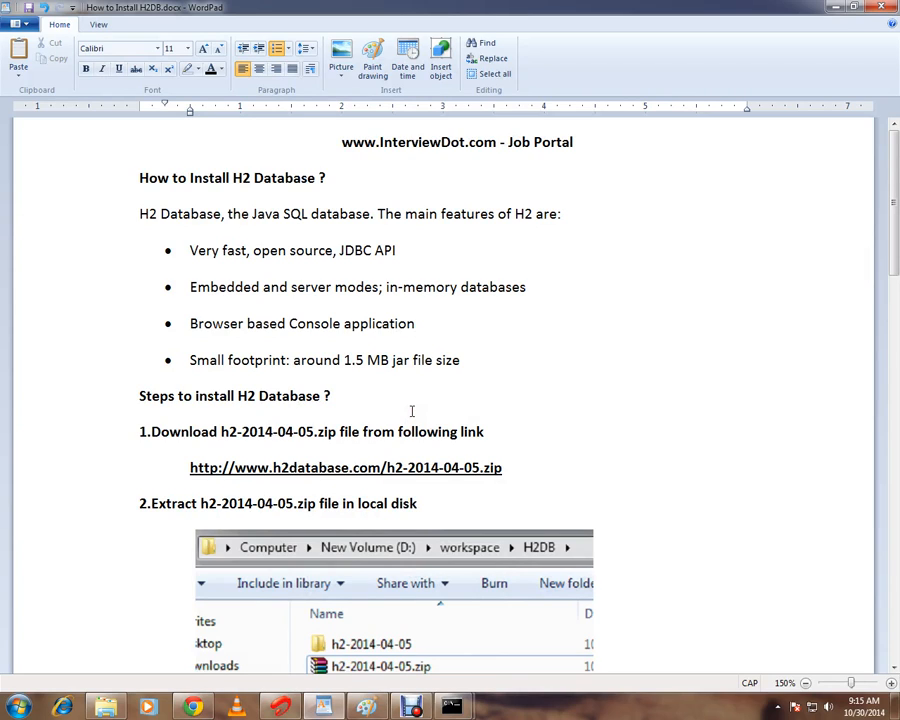
Review the tutorial's Browser step in the WordPad installation guide.
click(416, 324)
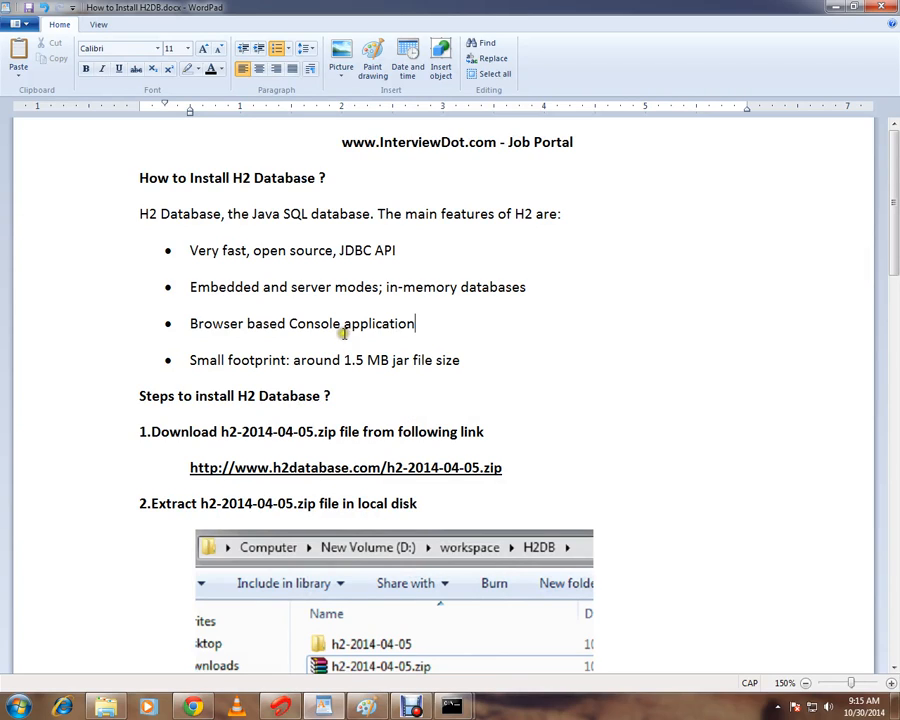
mouse_move(258, 218)
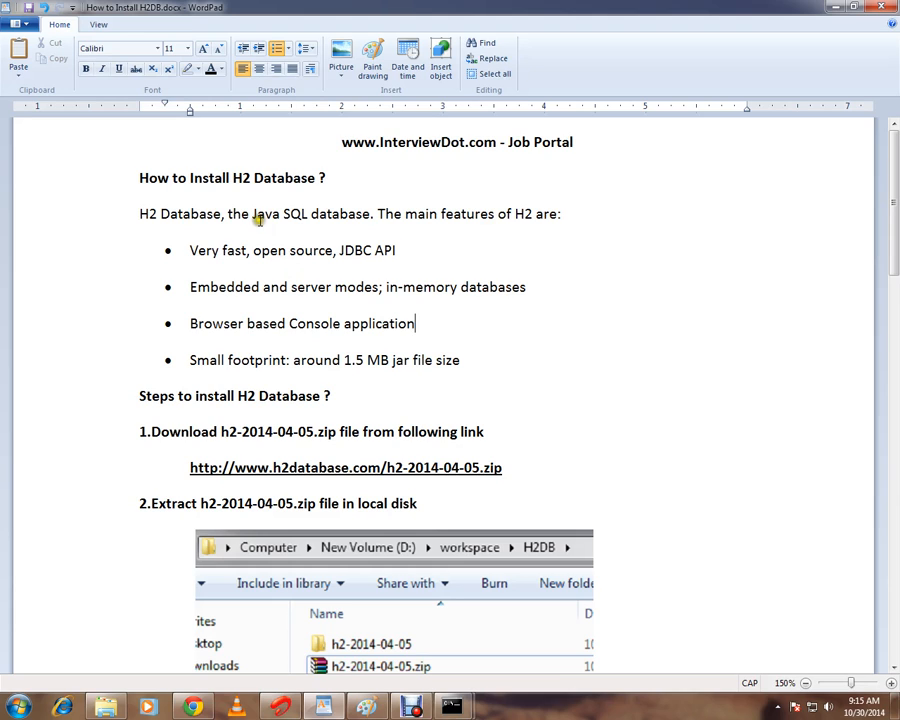
mouse_move(378, 272)
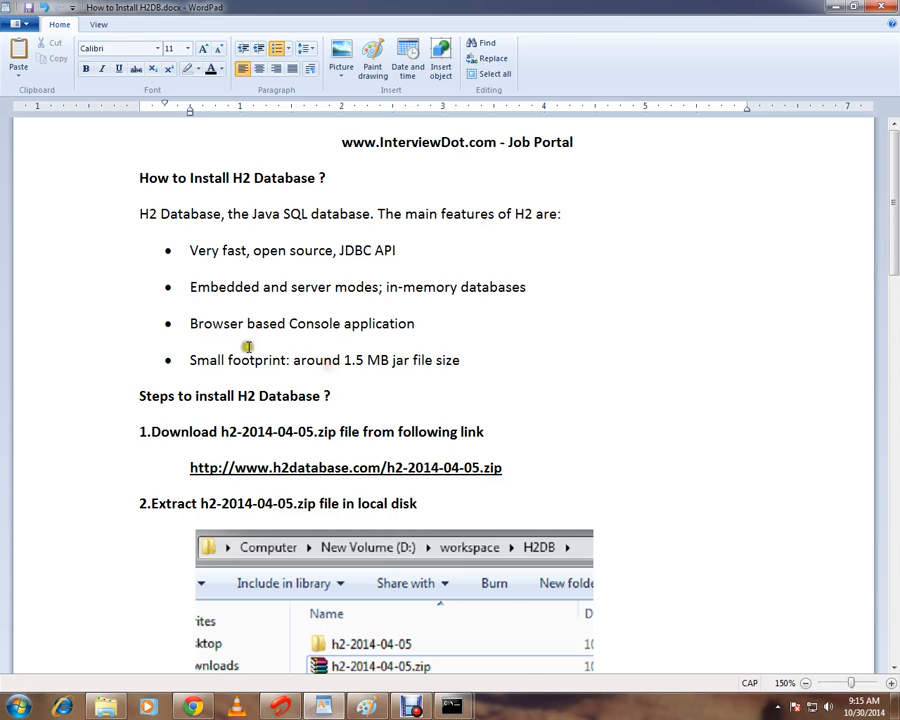
double_click(216, 324)
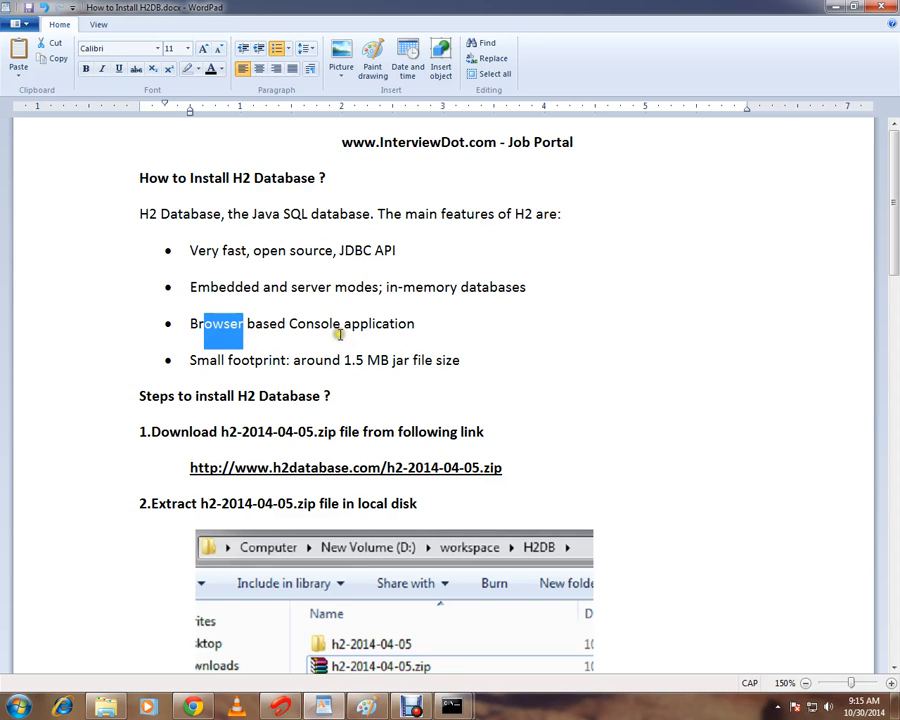
scroll(down, 3)
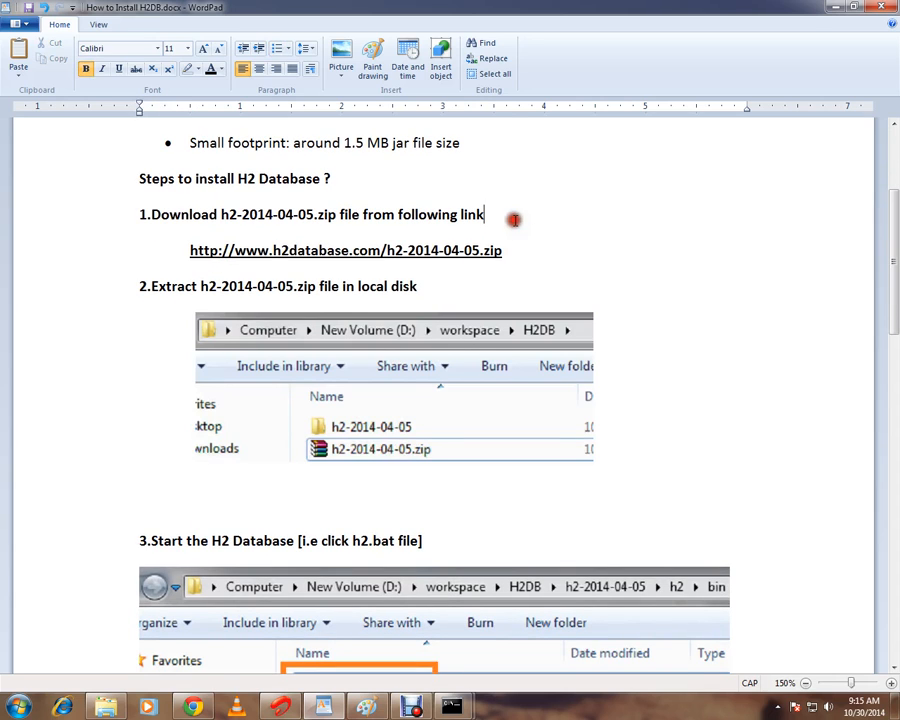
mouse_move(210, 262)
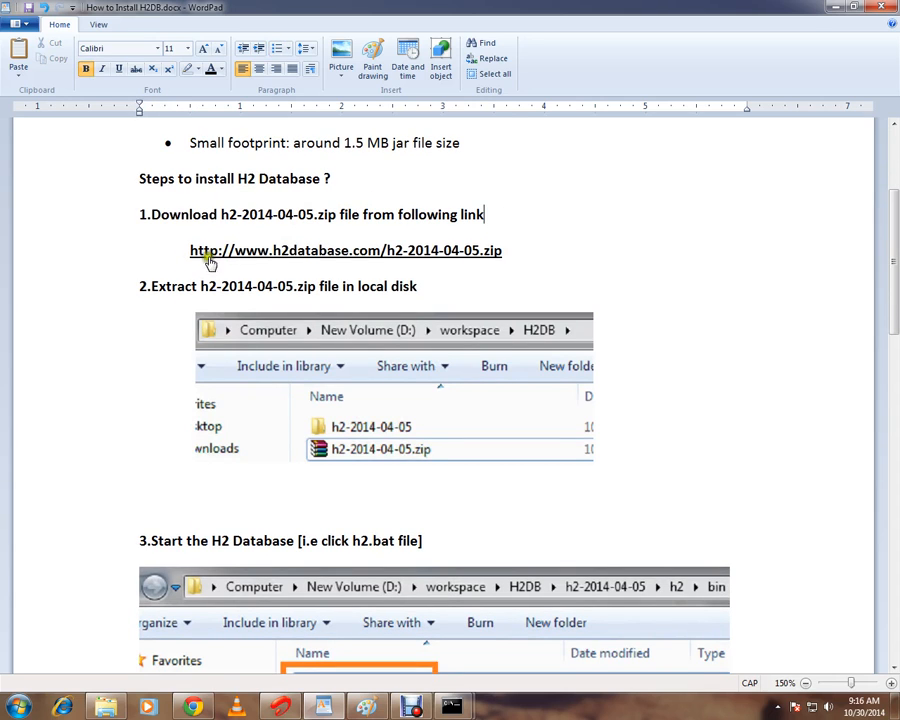
mouse_move(498, 262)
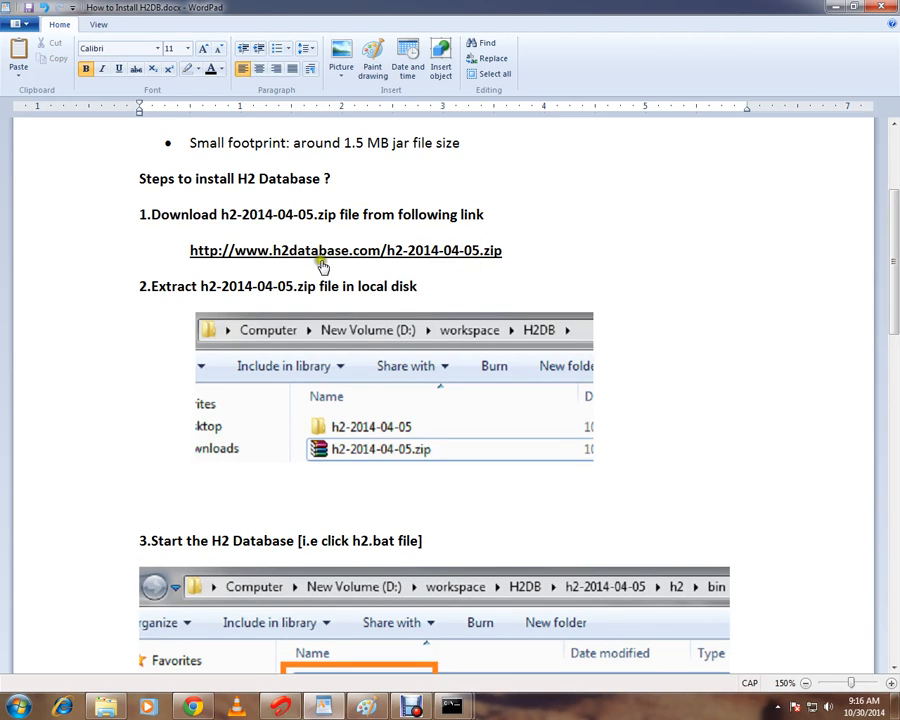
mouse_move(452, 264)
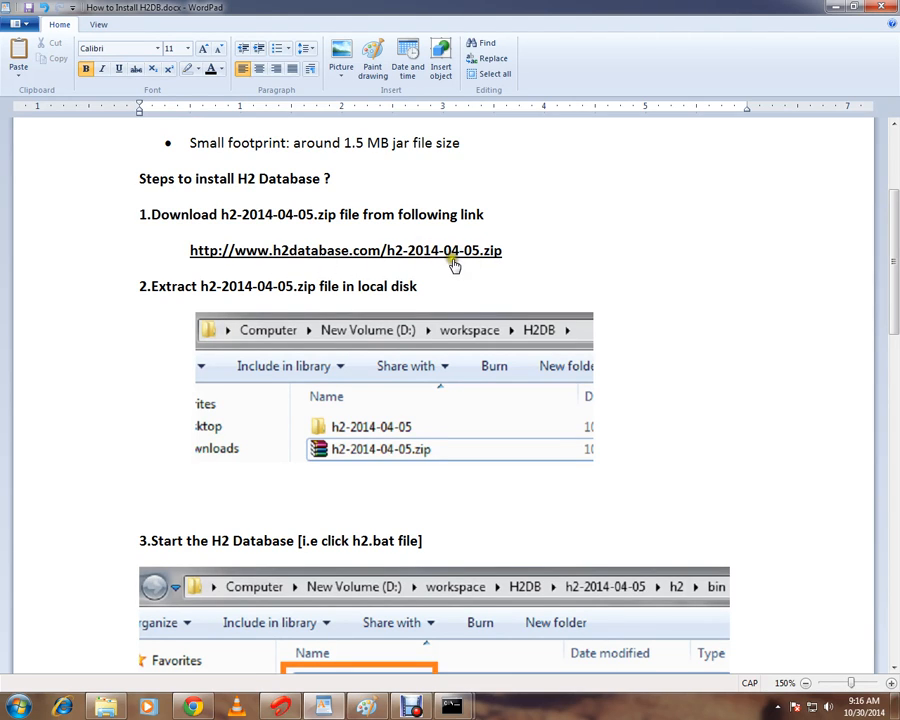
mouse_move(408, 260)
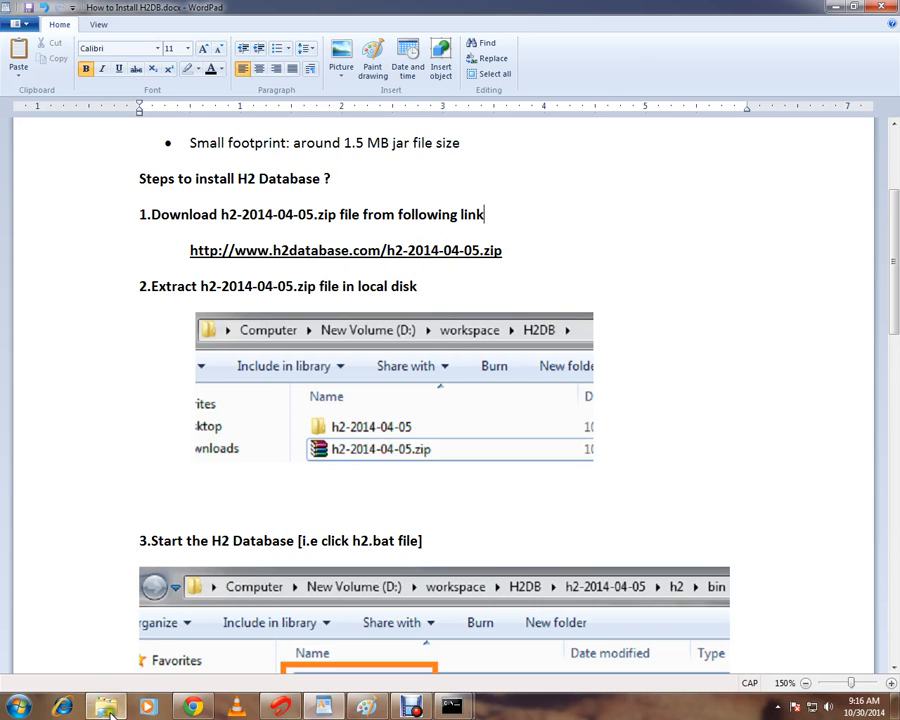
Navigate Explorer into h2-2014-04-05\h2\bin where h2.bat and the H2 jar are listed.
click(104, 708)
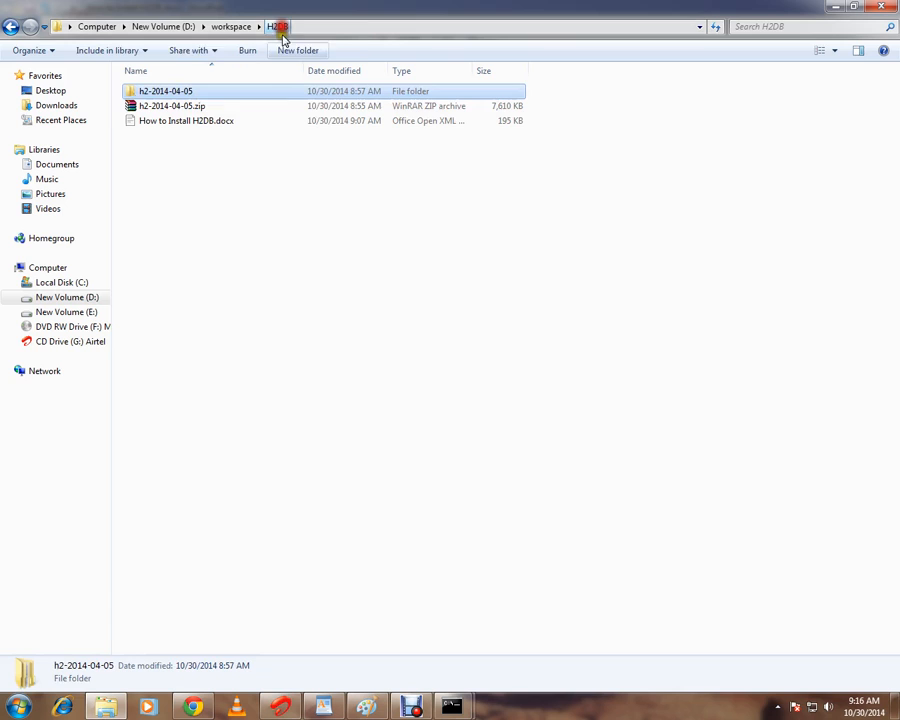
click(172, 104)
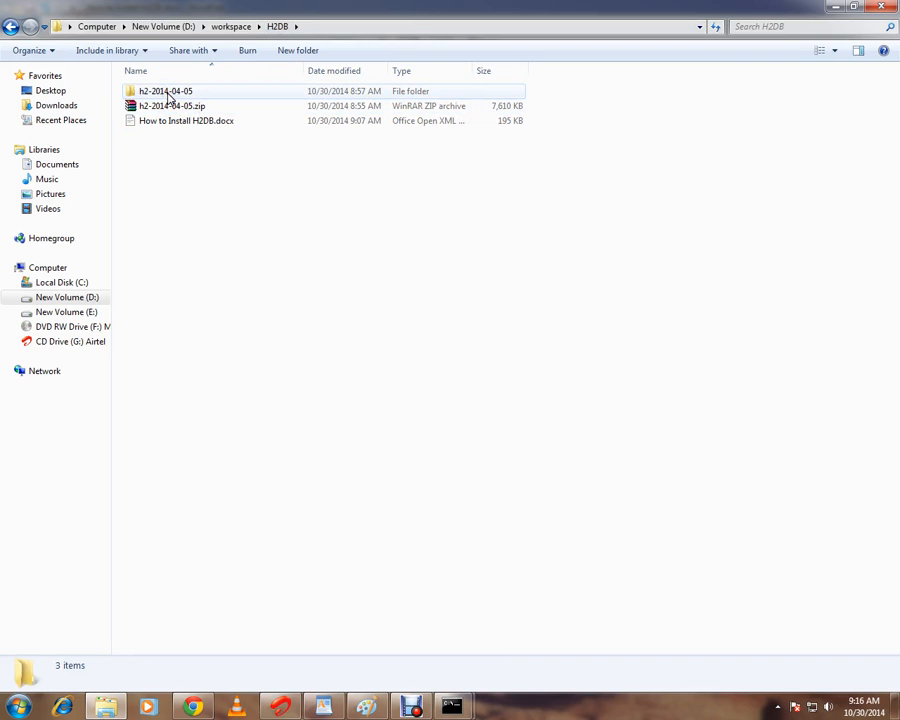
double_click(164, 92)
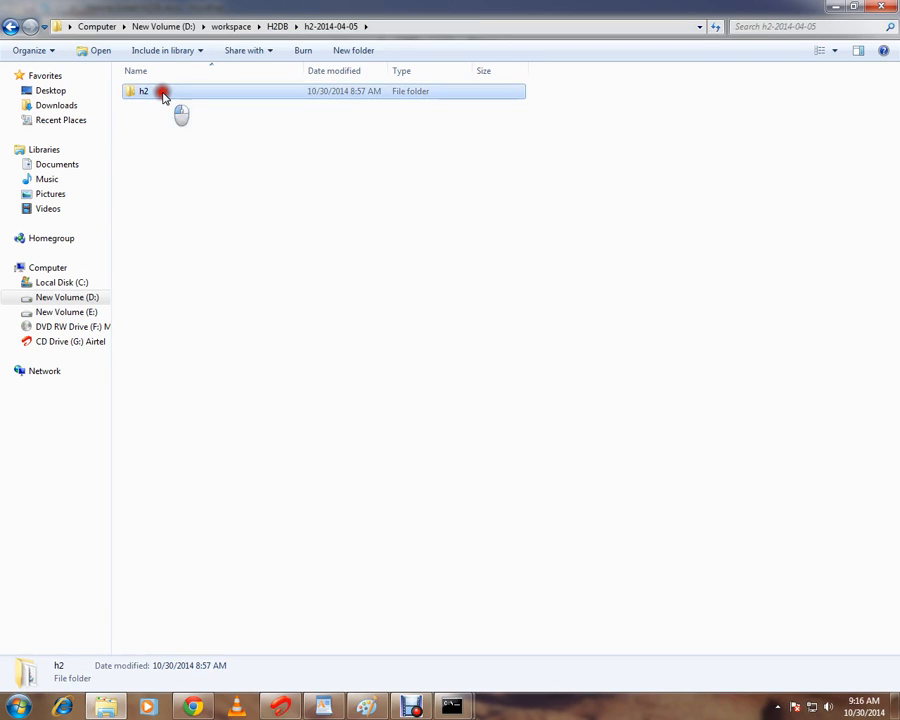
double_click(144, 92)
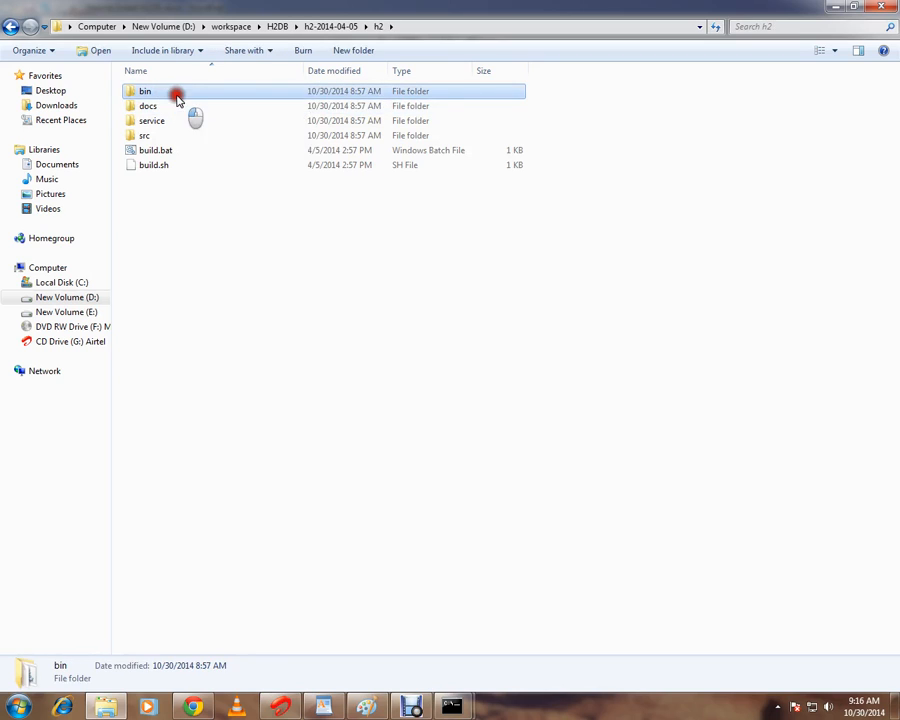
double_click(144, 92)
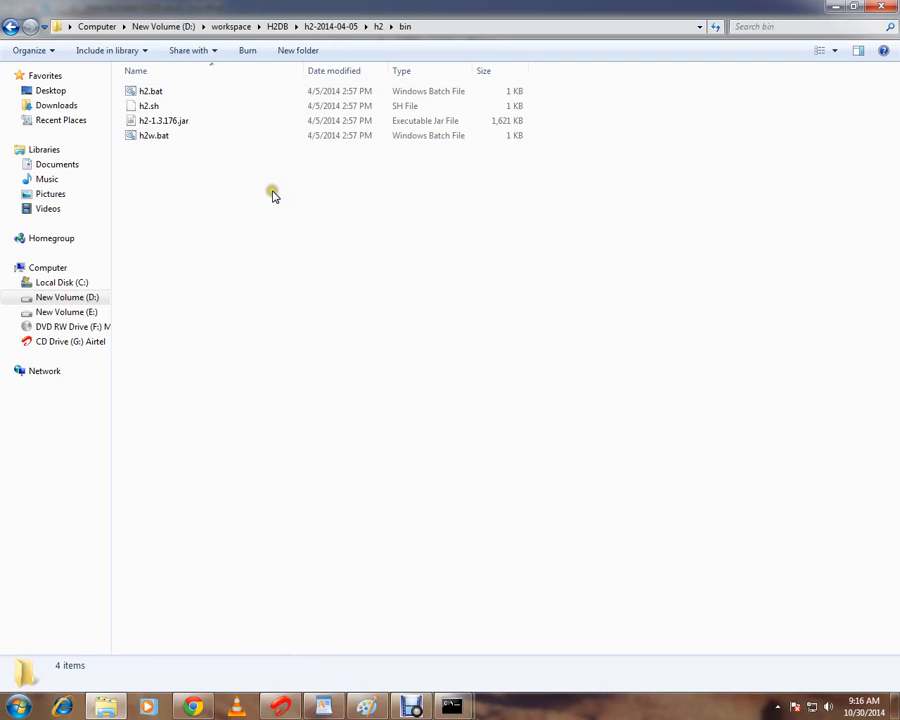
mouse_move(276, 196)
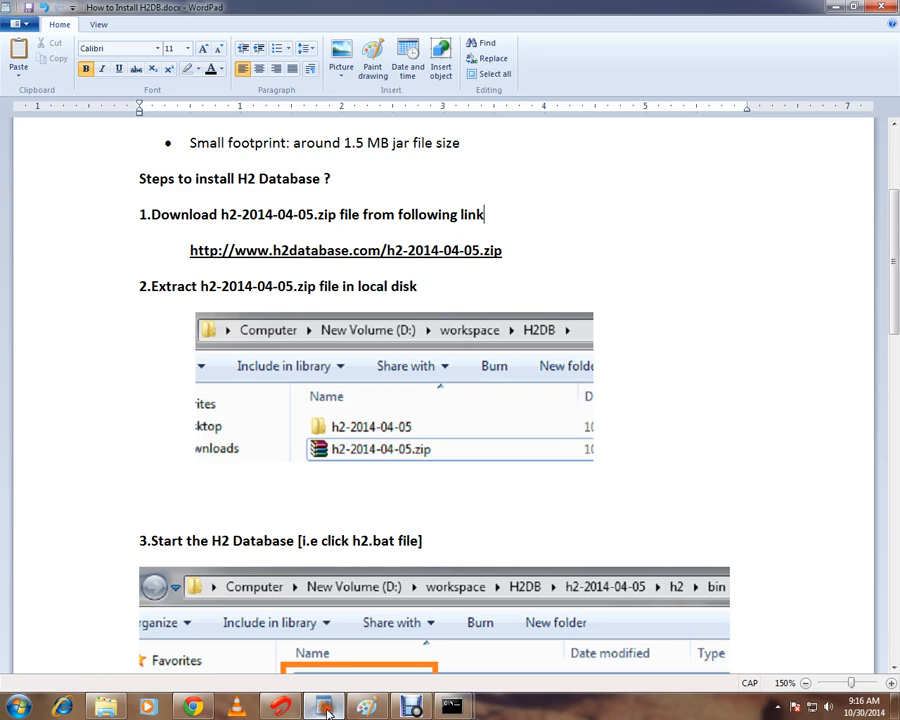
scroll(down, 3)
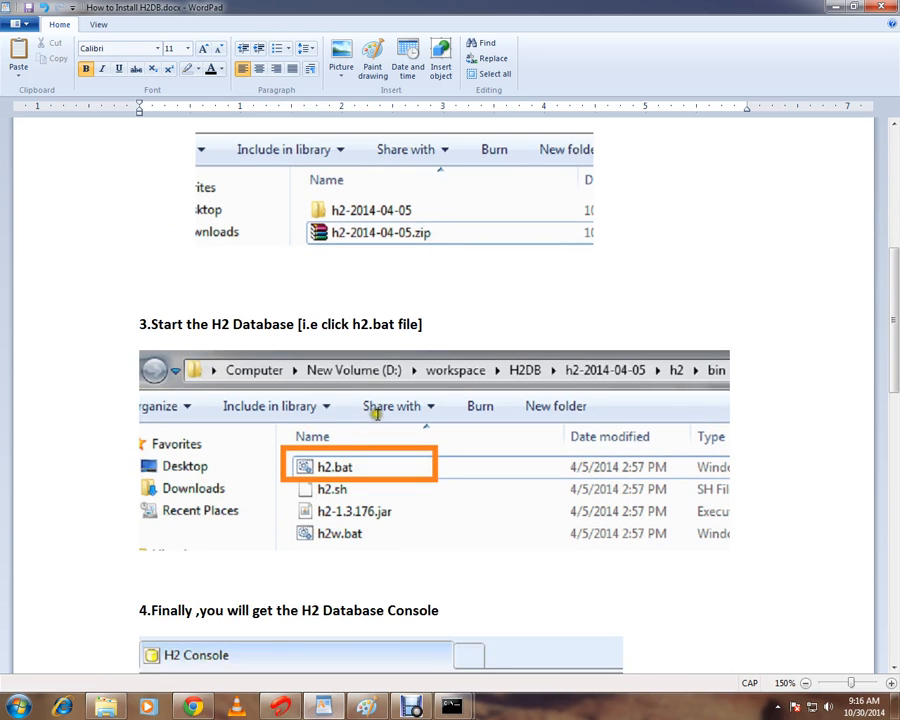
scroll(down, 3)
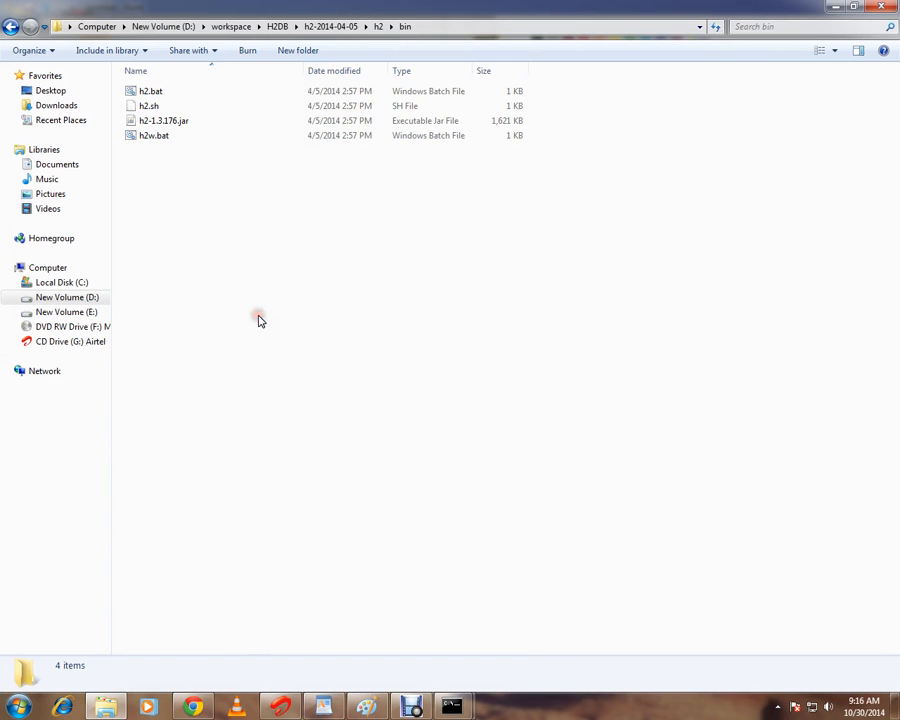
mouse_move(222, 316)
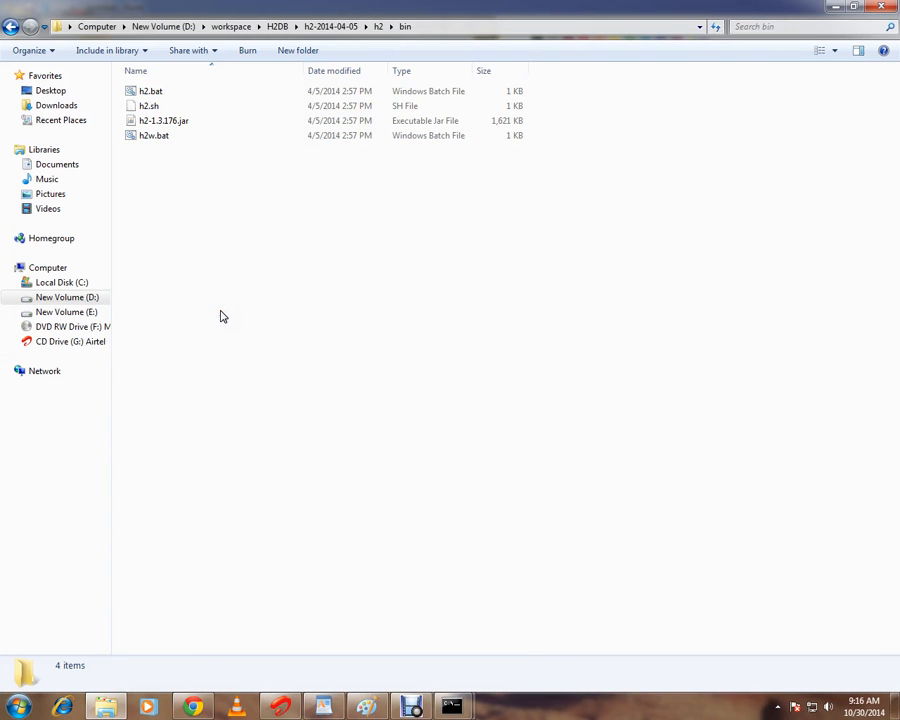
Run h2.bat to start the H2 database and bring up its web console.
click(150, 92)
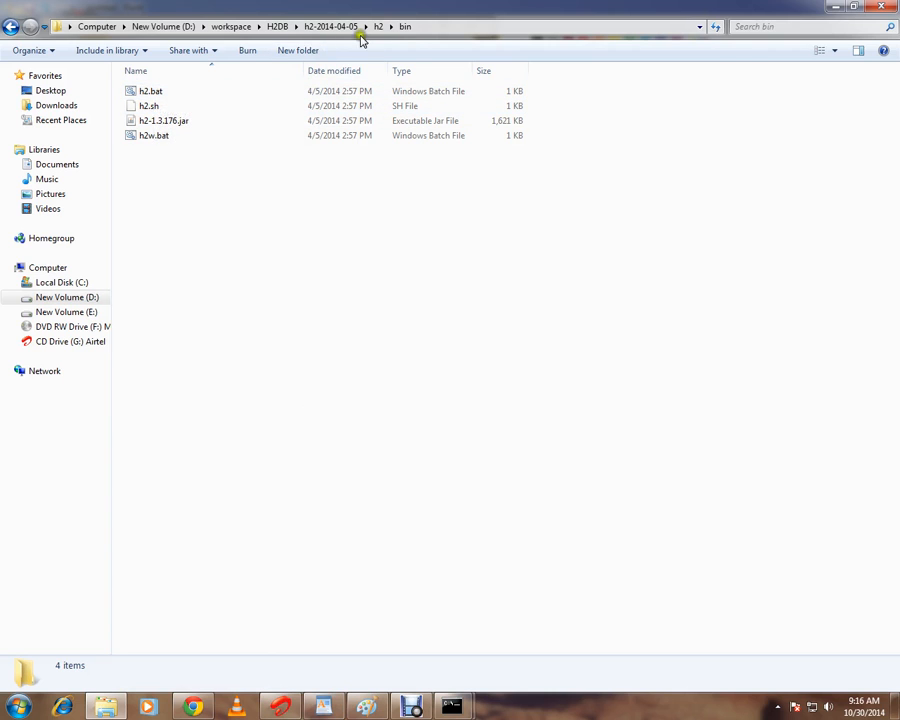
click(150, 92)
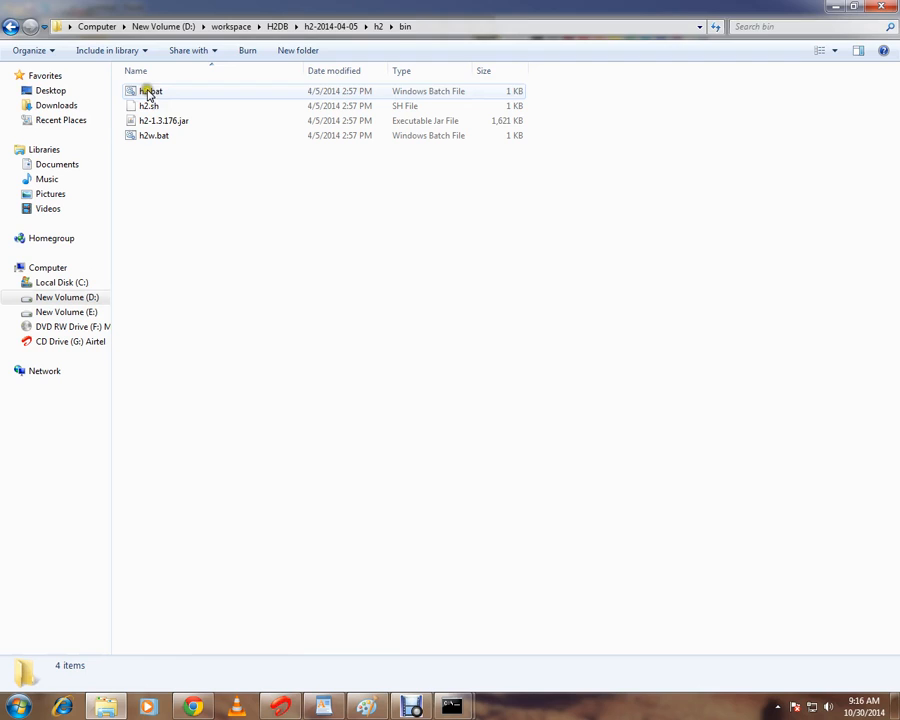
double_click(150, 92)
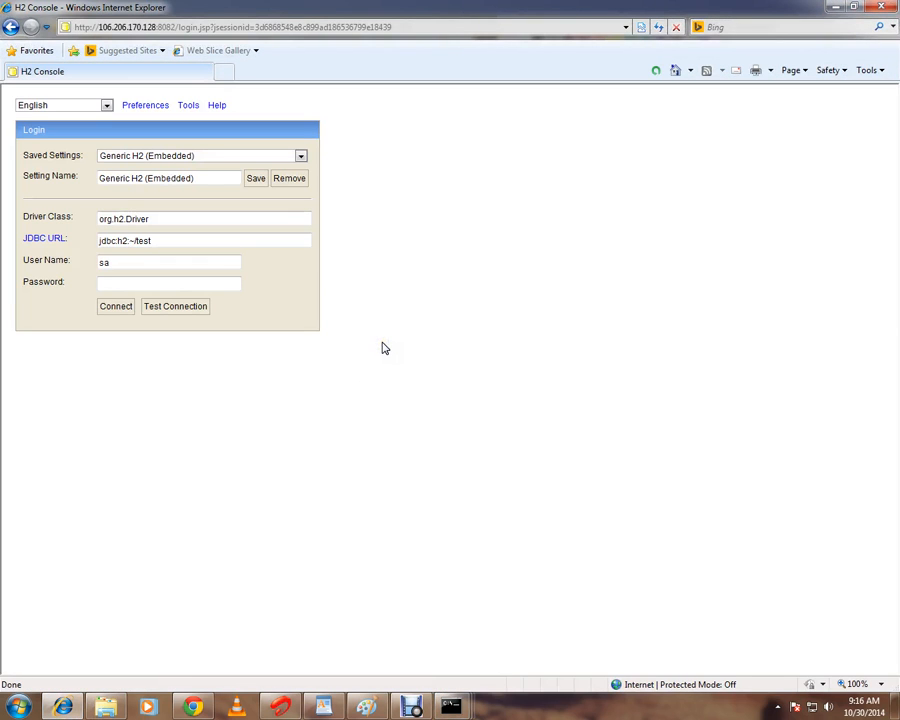
Connect to jdbc:h2:~/test as user sa, then return to the WordPad guide.
click(142, 284)
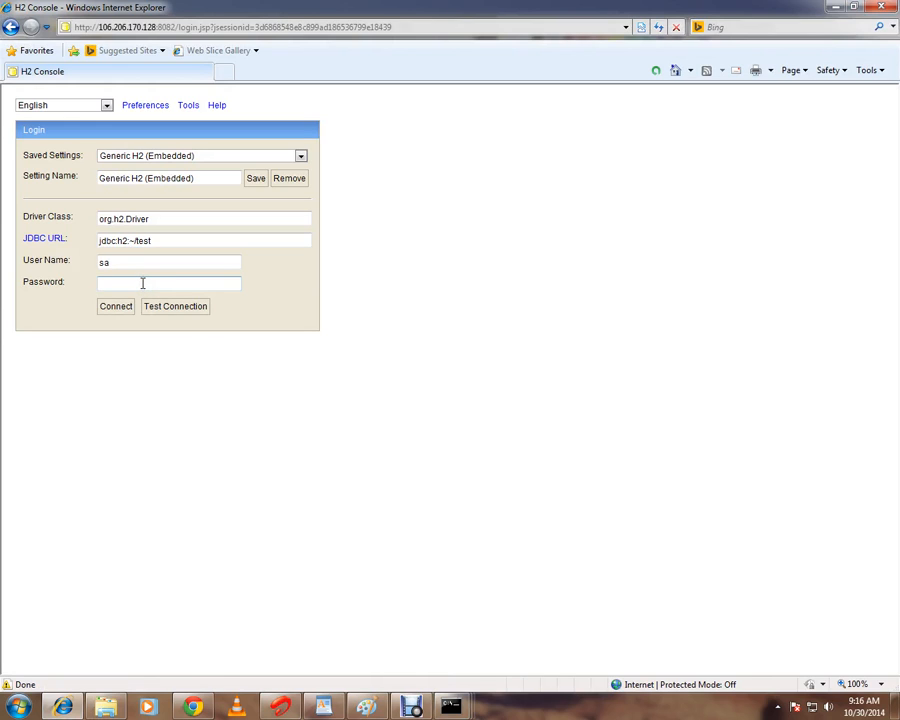
click(114, 306)
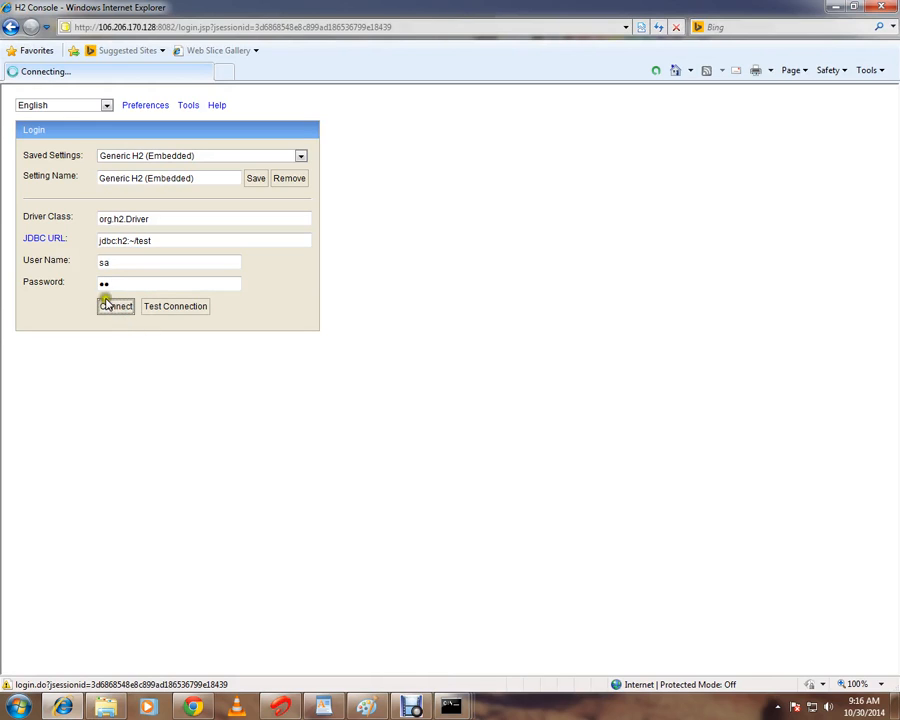
click(114, 306)
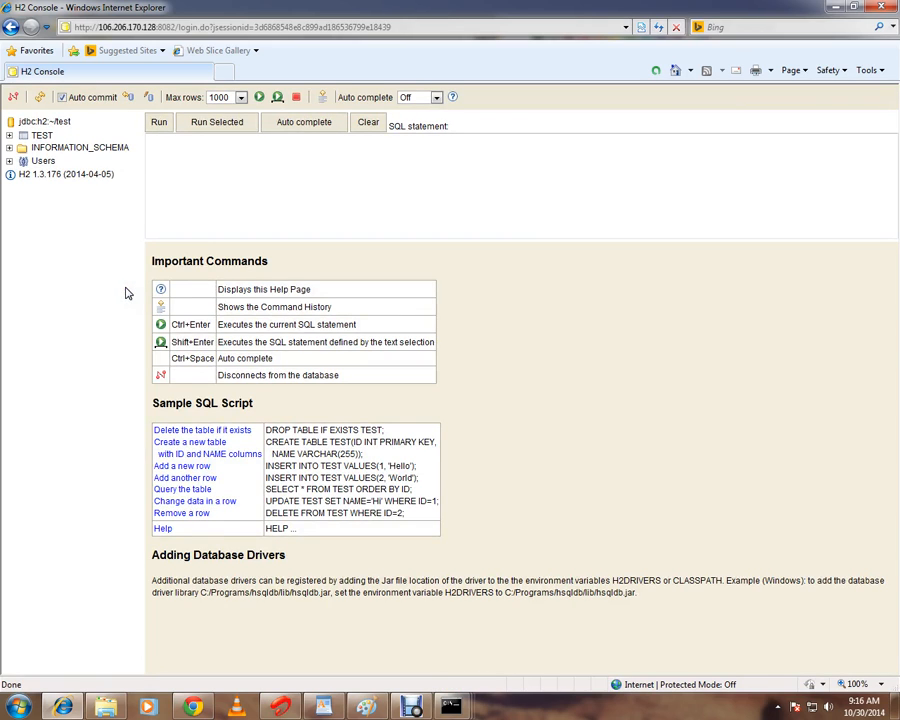
mouse_move(246, 280)
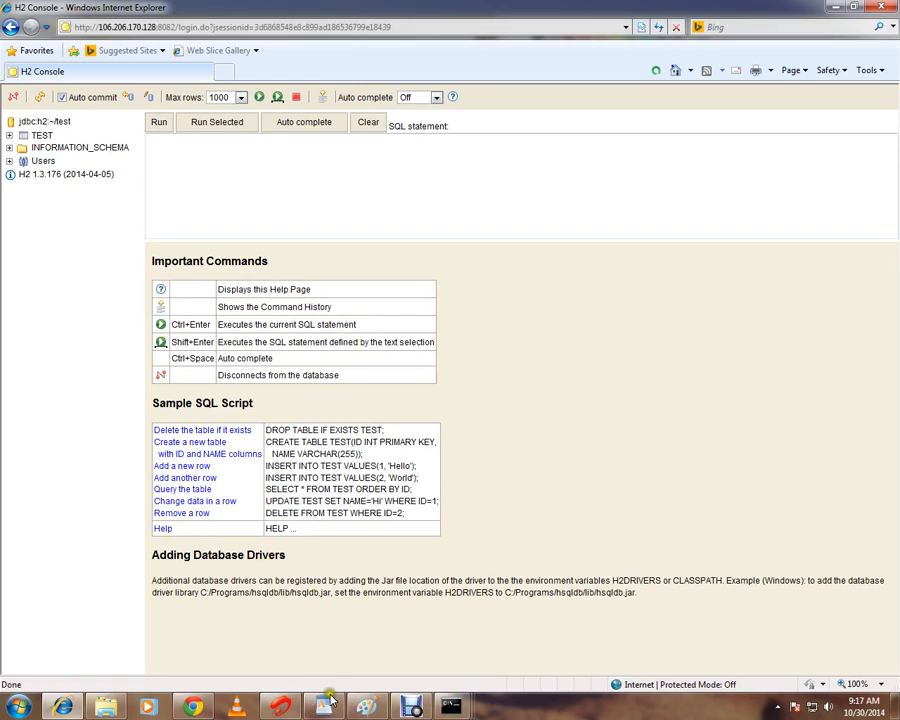
click(322, 708)
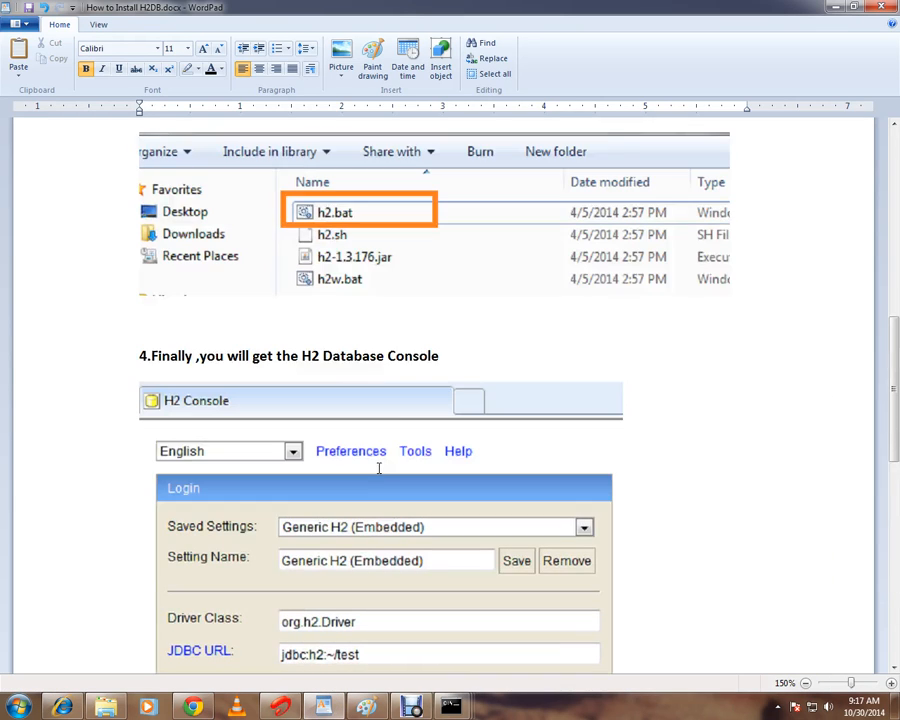
Scroll the guide to step 4 about reaching the H2 Database Console.
scroll(down, 3)
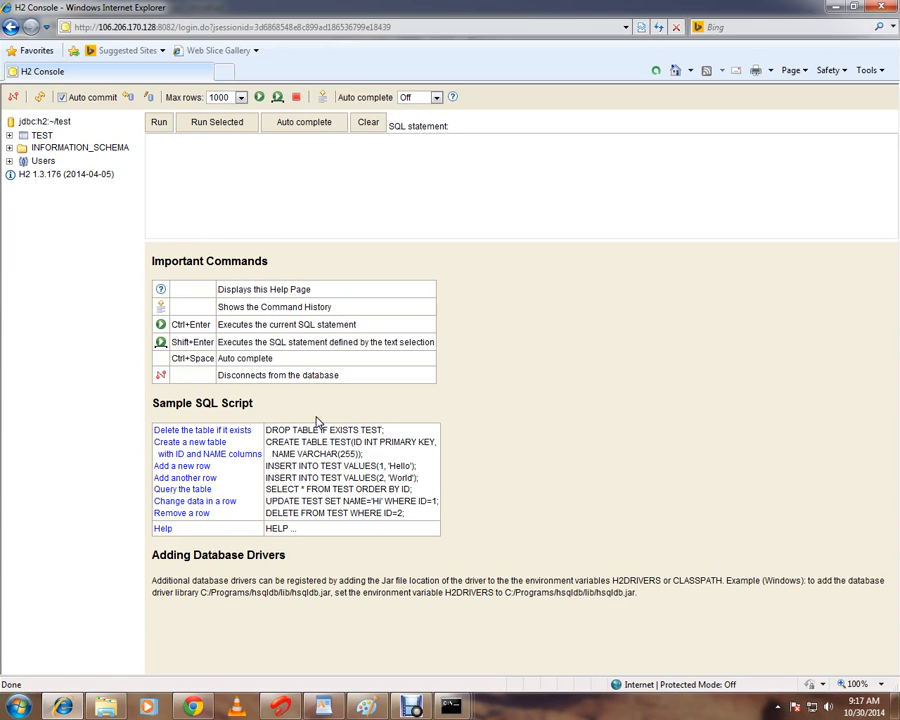
Load the Sample SQL Script into the editor and run it, creating the TEST table.
click(202, 430)
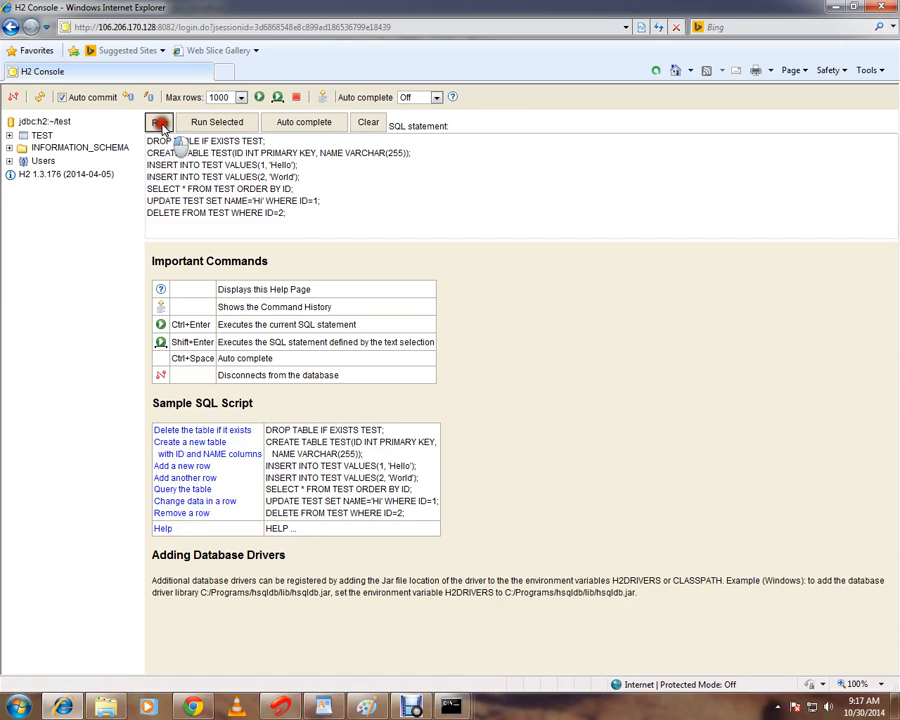
click(158, 122)
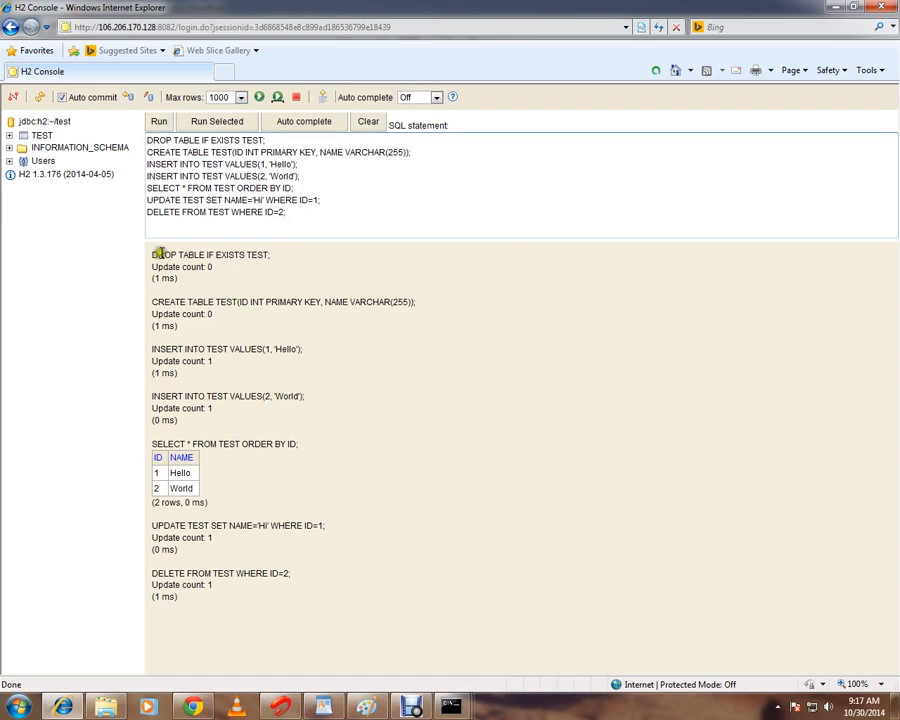
mouse_move(310, 596)
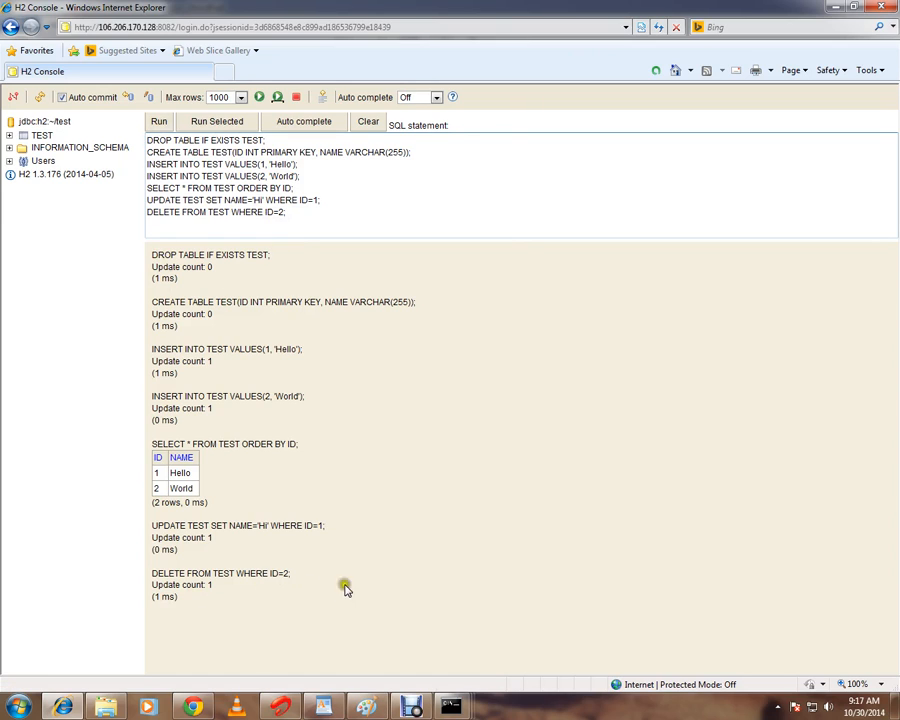
mouse_move(450, 480)
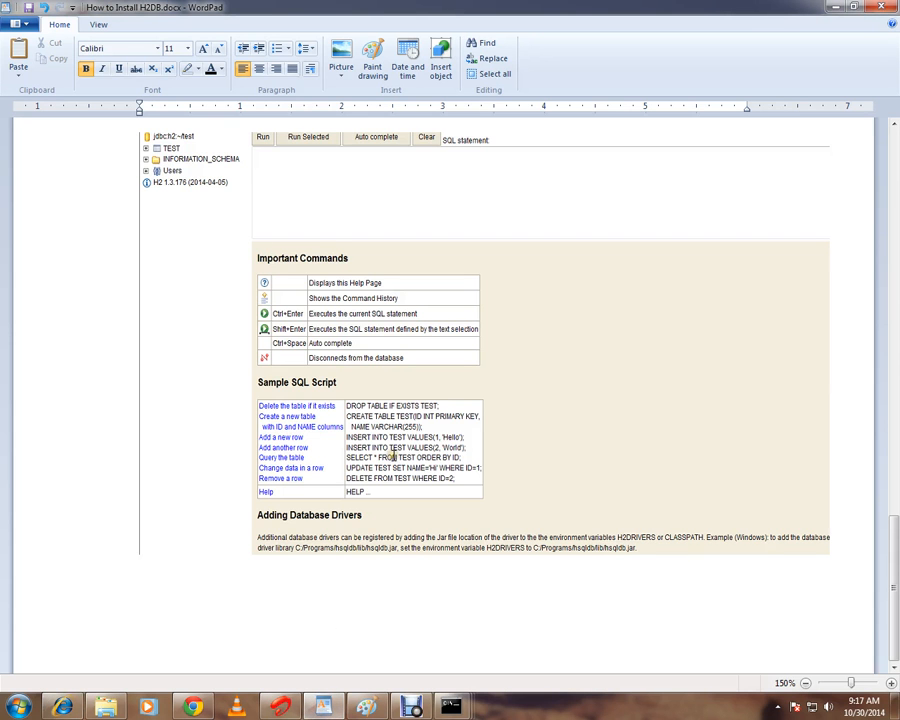
Scroll through the guide's remaining steps and return the WordPad tutorial to its beginning.
scroll(down, 3)
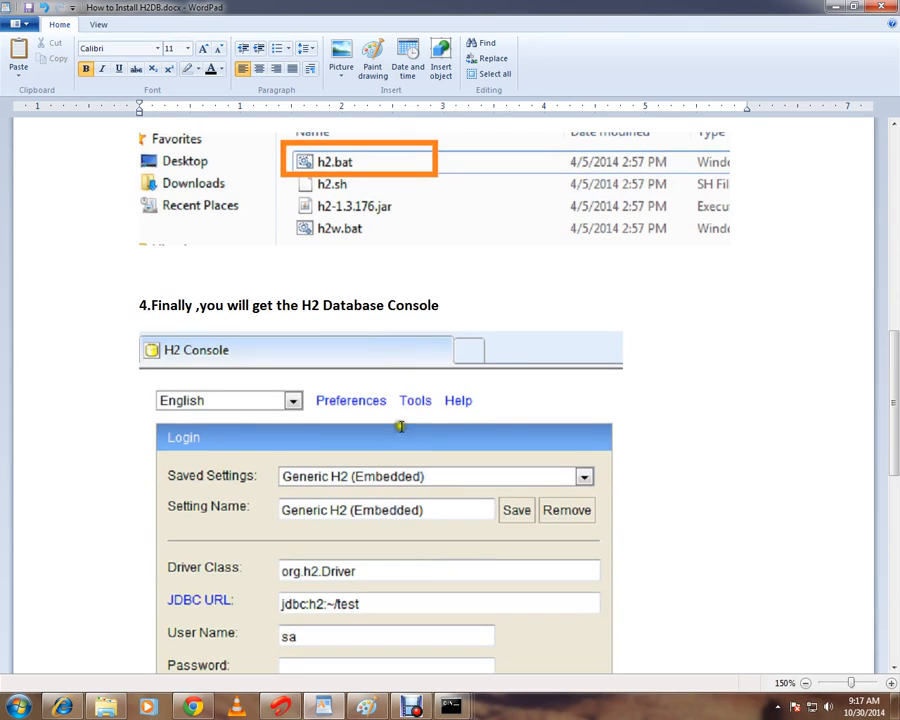
mouse_move(380, 228)
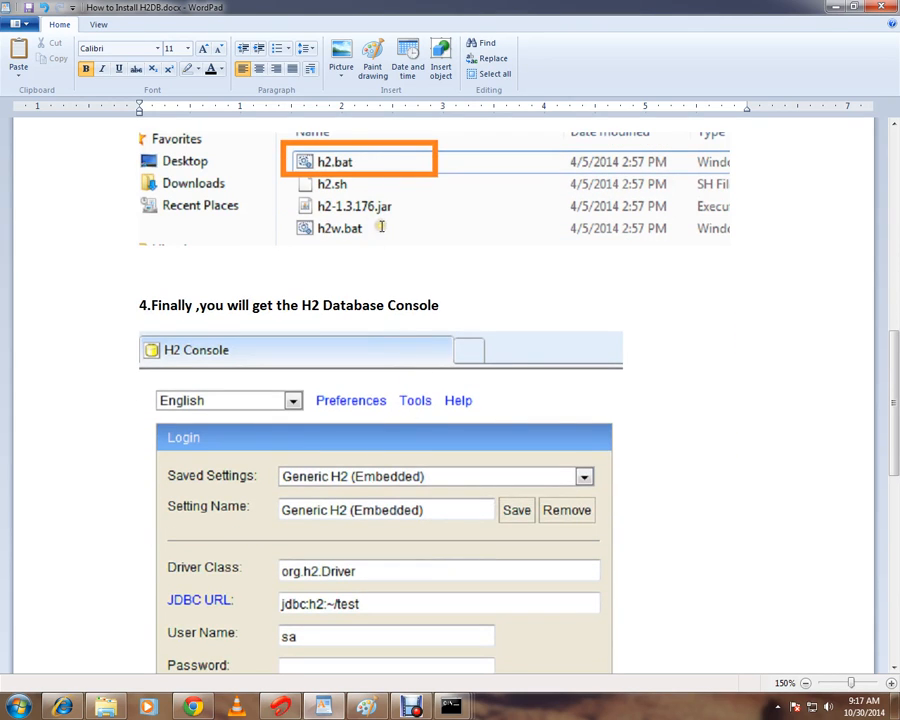
scroll(down, 3)
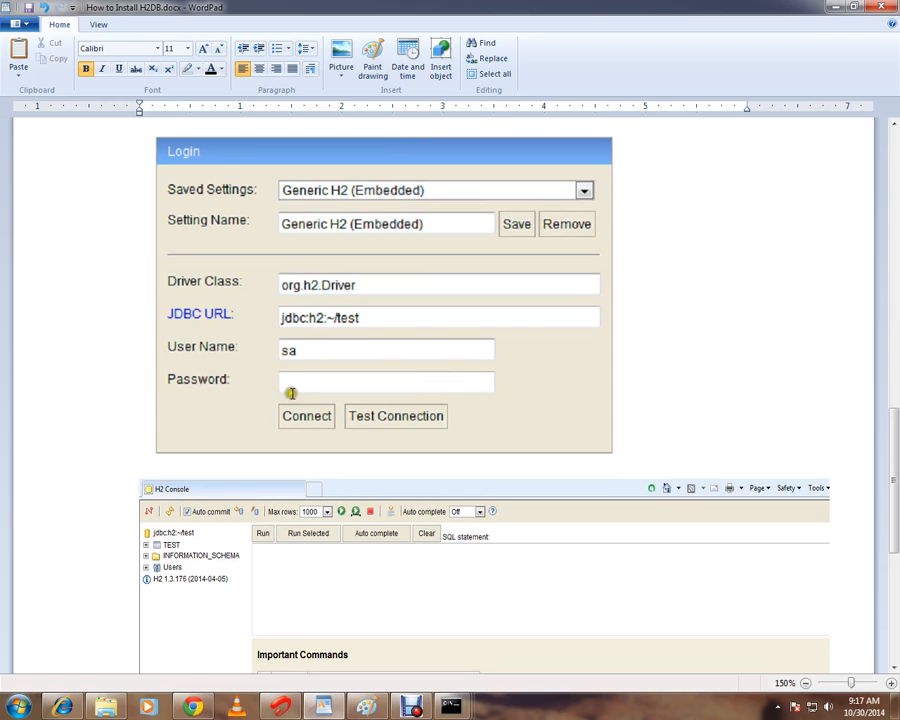
mouse_move(328, 392)
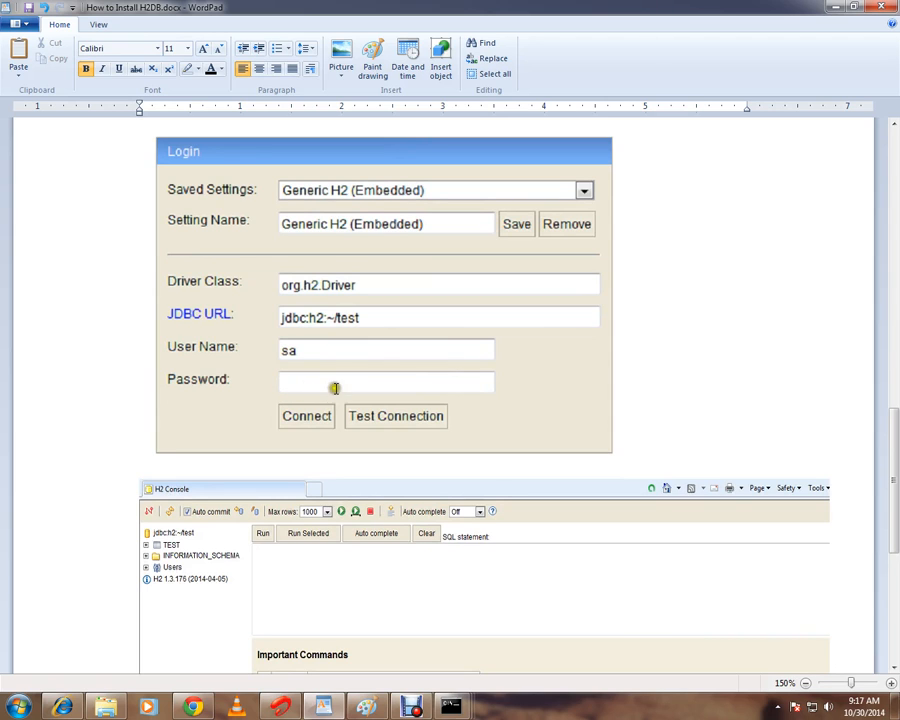
scroll(down, 3)
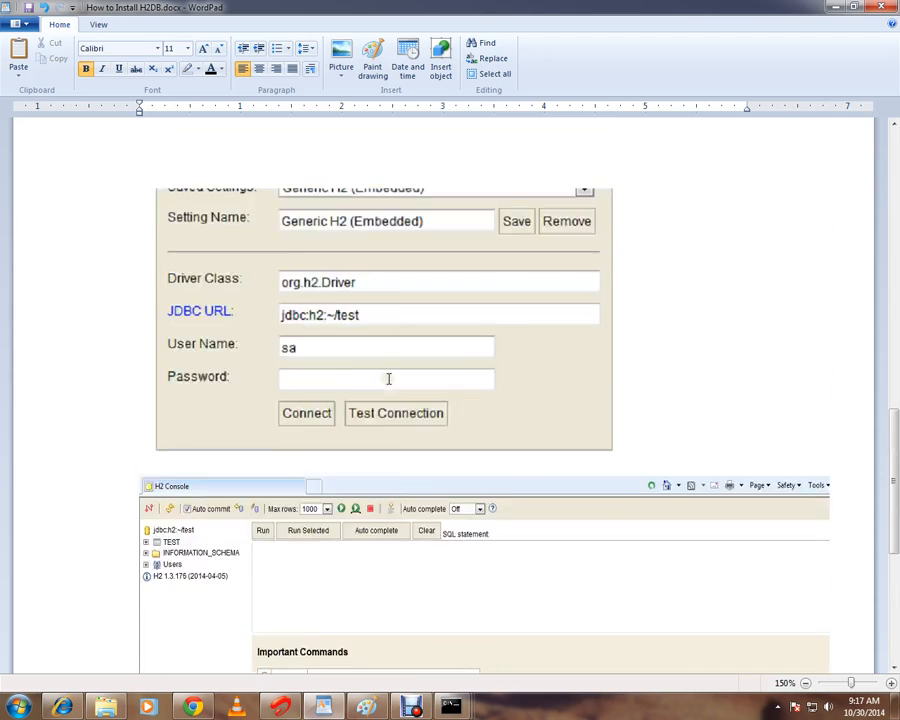
scroll(down, 3)
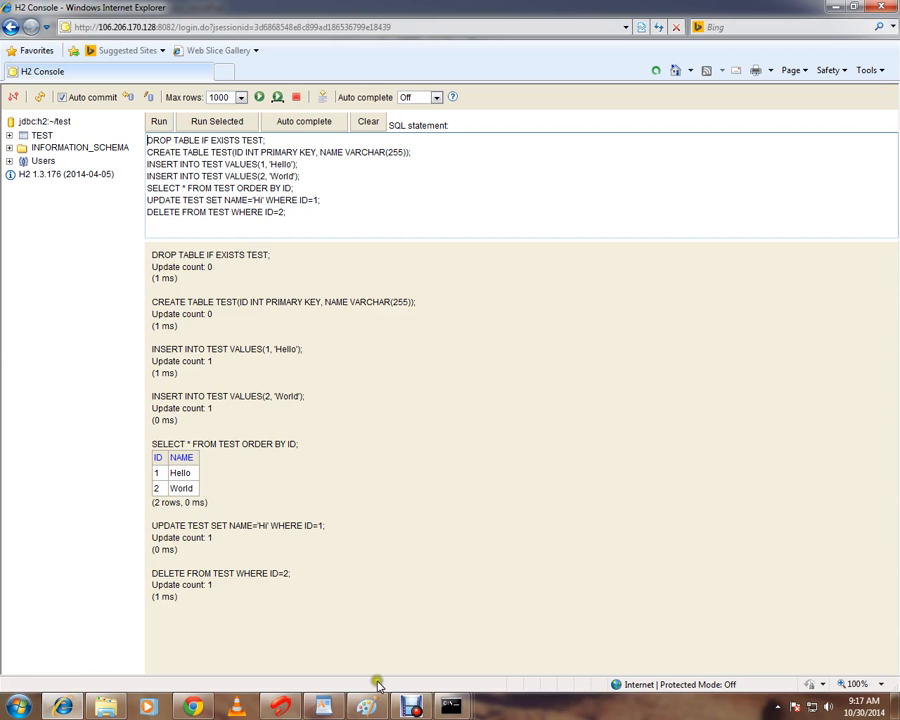
click(322, 708)
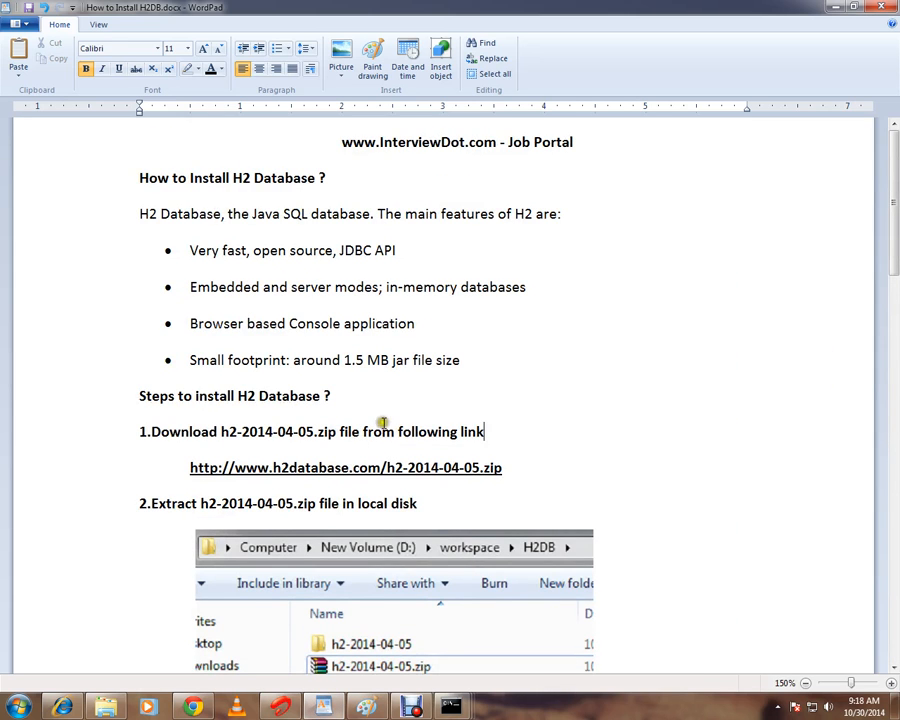
mouse_move(396, 416)
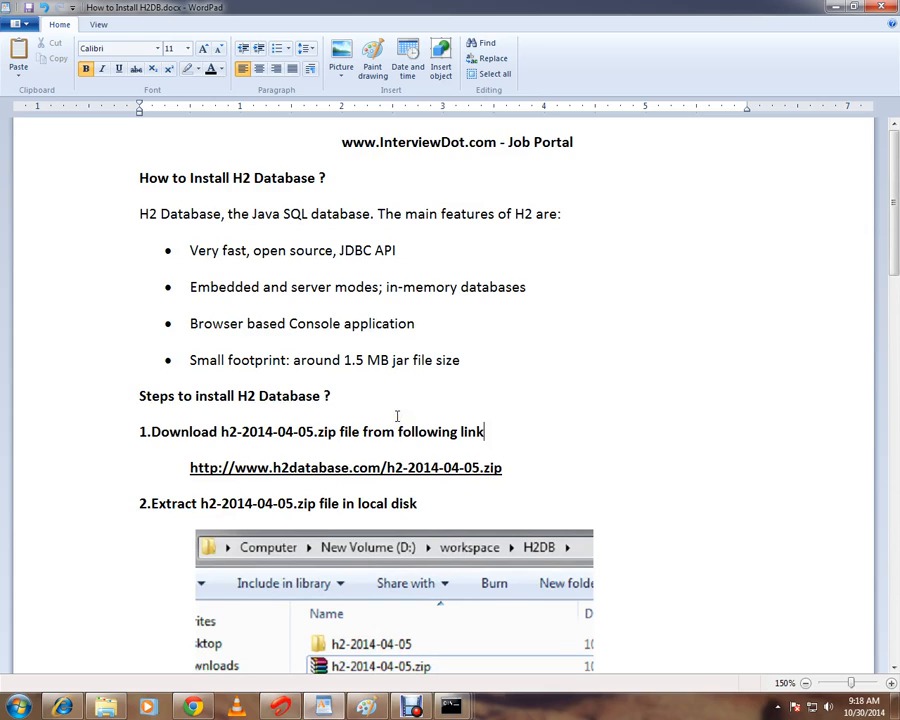